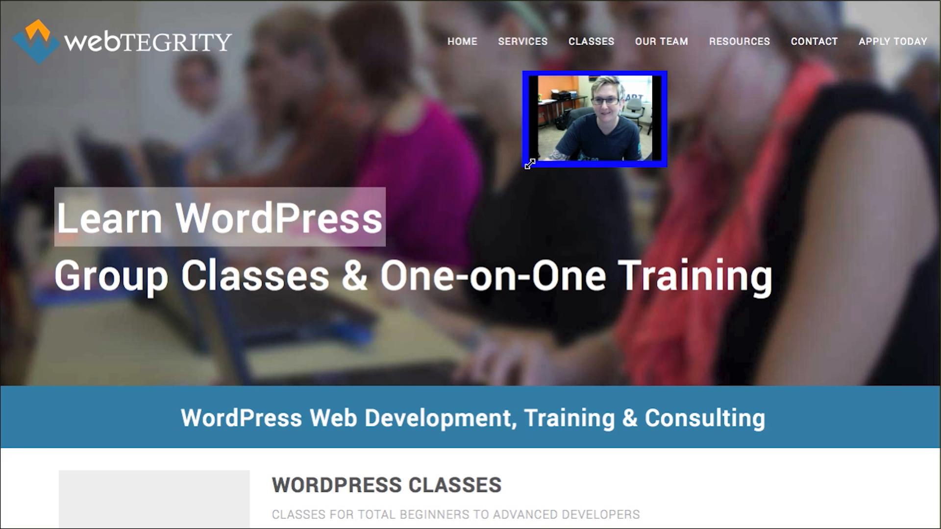
Step: Narrow the browser window so the webTEGRITY homepage reflows and its headline wraps
{"action": "left_click_drag", "start_coordinate": [595, 117], "coordinate": [96, 460]}
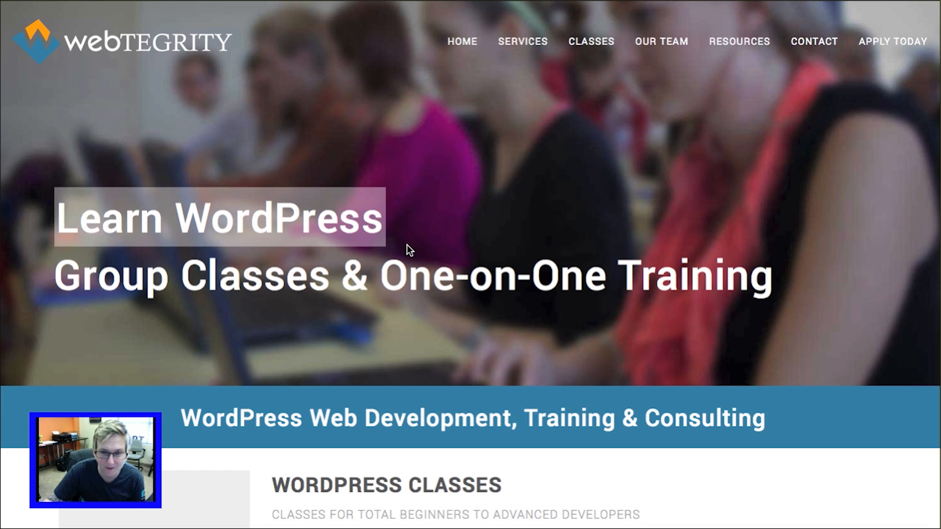
{"action": "mouse_move", "coordinate": [527, 266]}
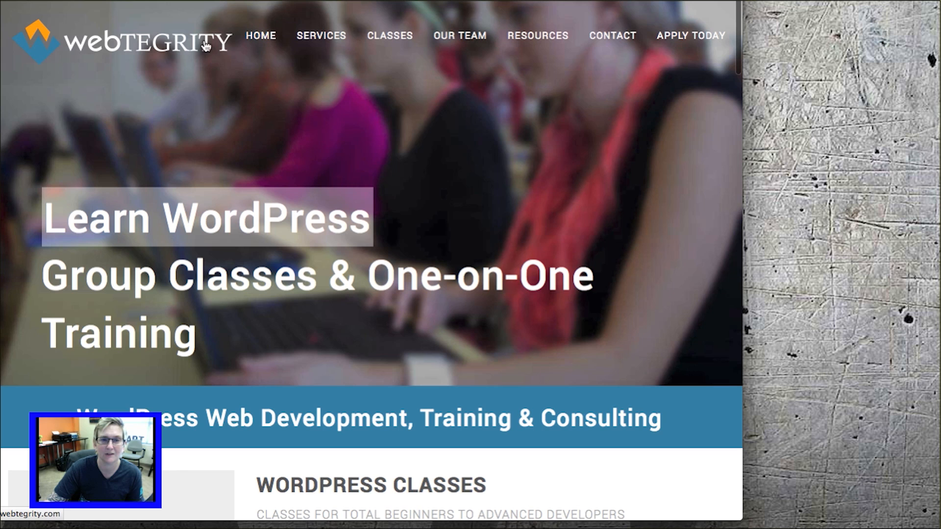
{"action": "mouse_move", "coordinate": [148, 78]}
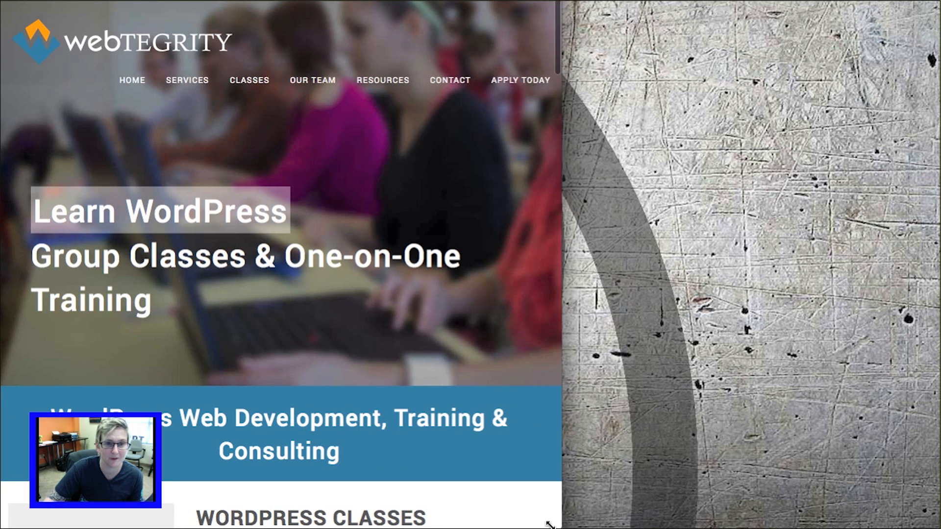
Step: Shrink the window to phone width until the navigation becomes a single MENU bar
{"action": "left_click_drag", "start_coordinate": [546, 522], "coordinate": [480, 519]}
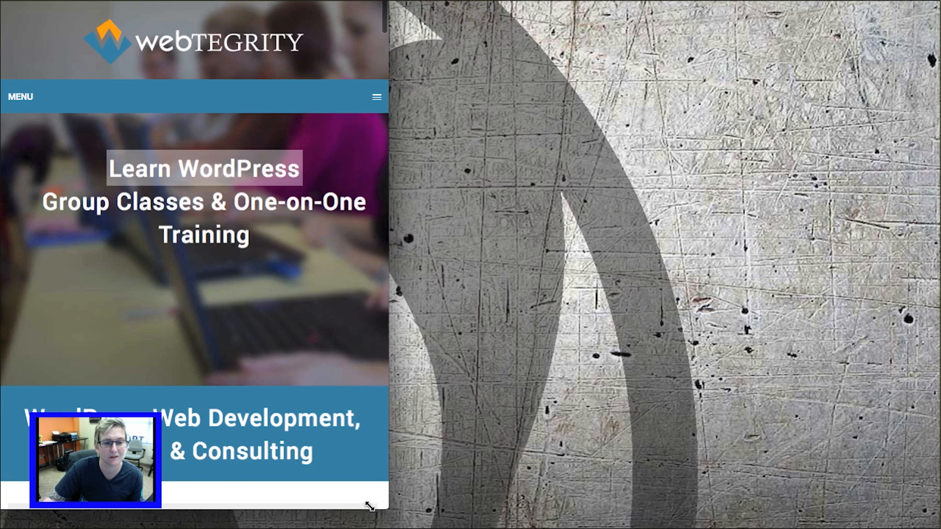
Step: Expand the mobile MENU navigation and collapse it again
{"action": "left_click", "coordinate": [377, 97]}
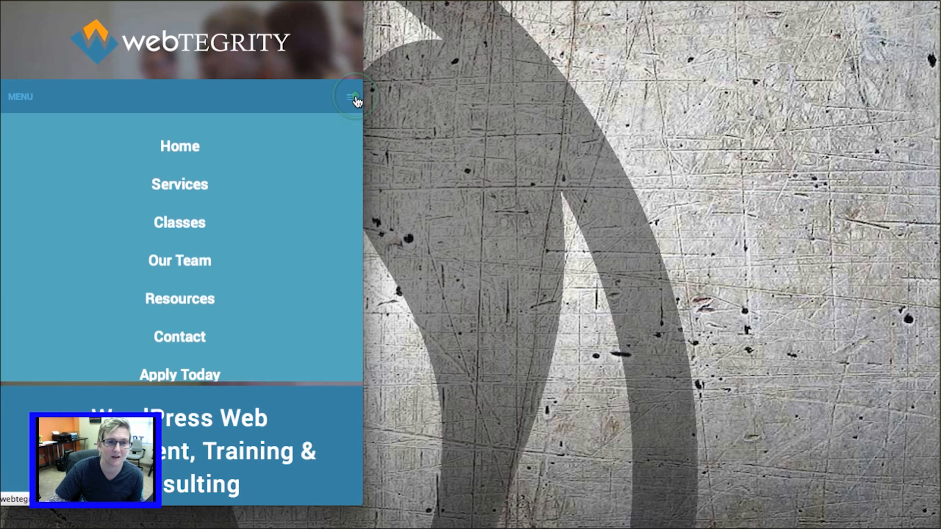
{"action": "left_click", "coordinate": [351, 96]}
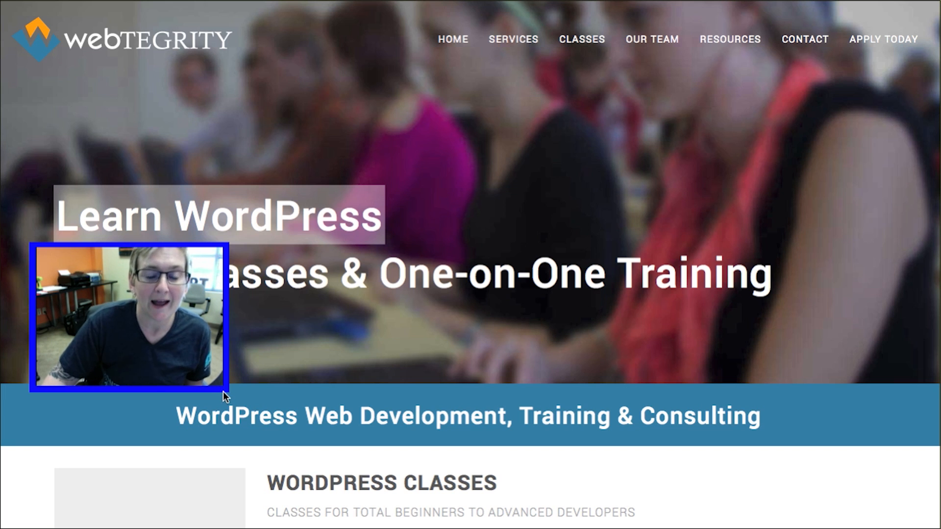
{"action": "mouse_move", "coordinate": [150, 342]}
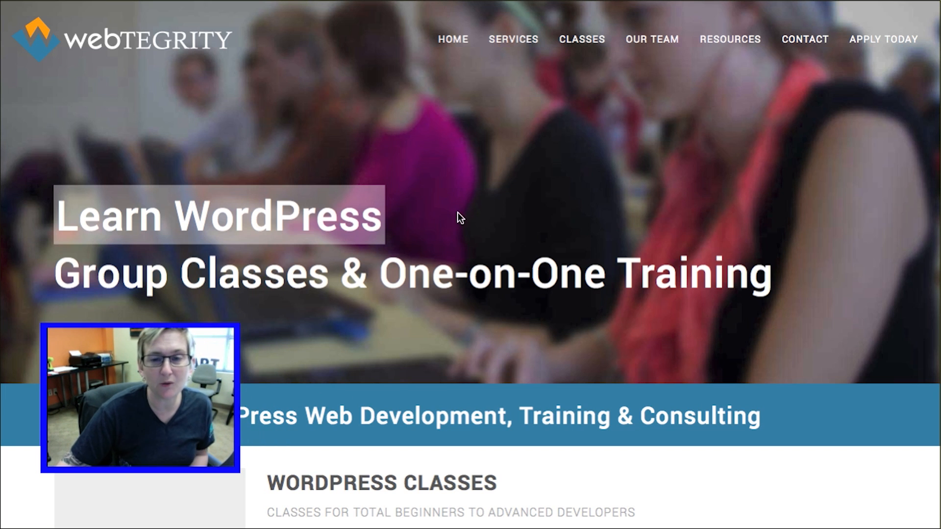
{"action": "mouse_move", "coordinate": [487, 216]}
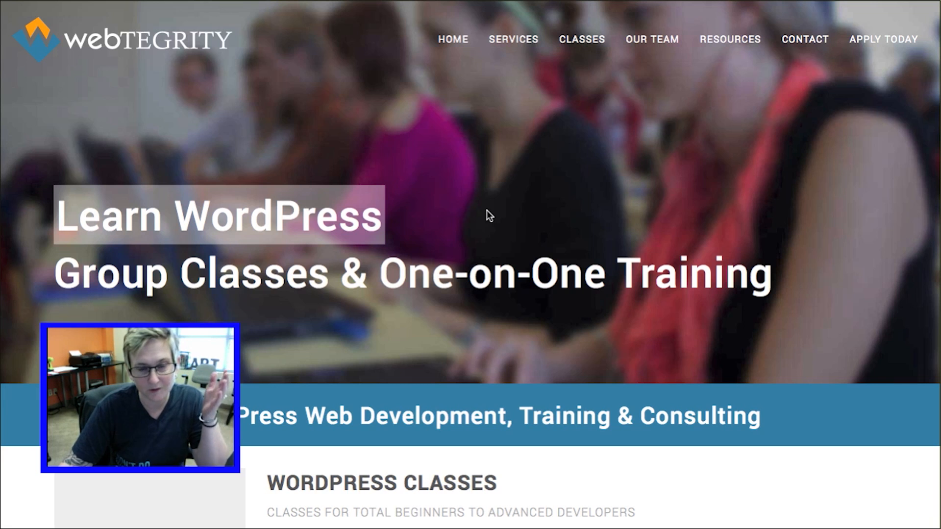
{"action": "mouse_move", "coordinate": [502, 211]}
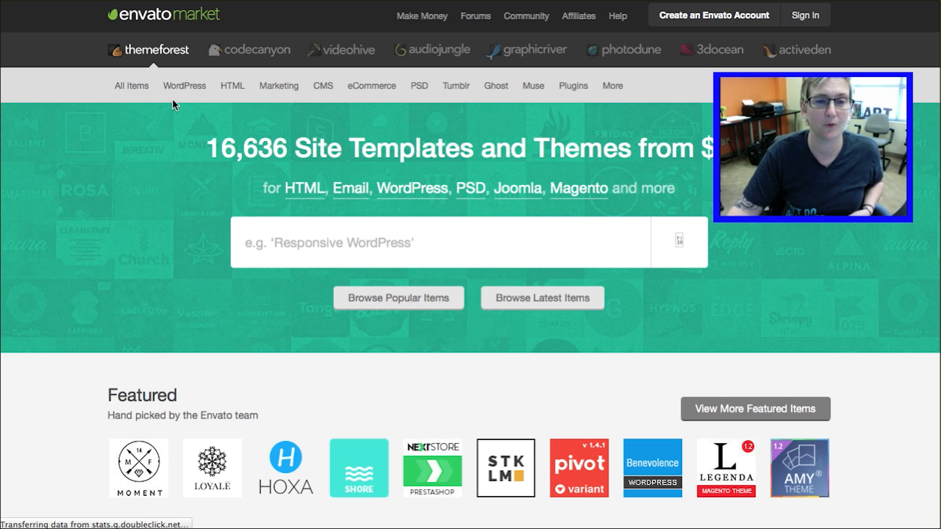
Step: Search ThemeForest for 'responsive', returning 10,234 templates and themes
{"action": "left_click", "coordinate": [185, 86]}
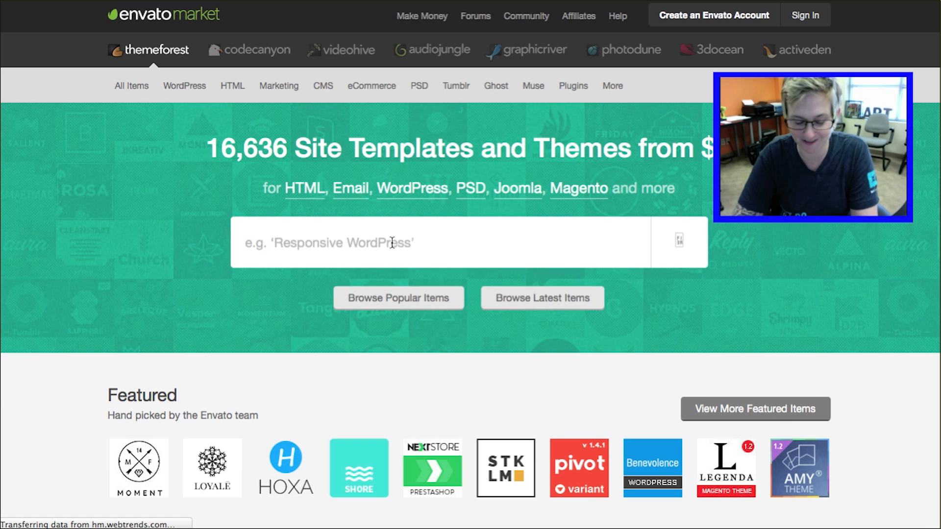
{"action": "type", "text": "responsive"}
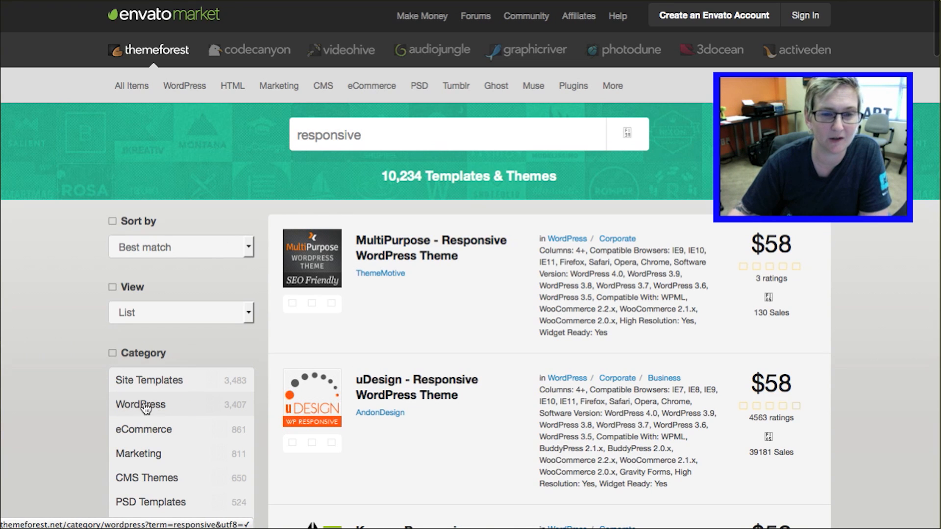
Step: Filter the results to the WordPress category (3,407 themes) and find the uDesign listing
{"action": "scroll", "scroll_direction": "down", "scroll_amount": 3}
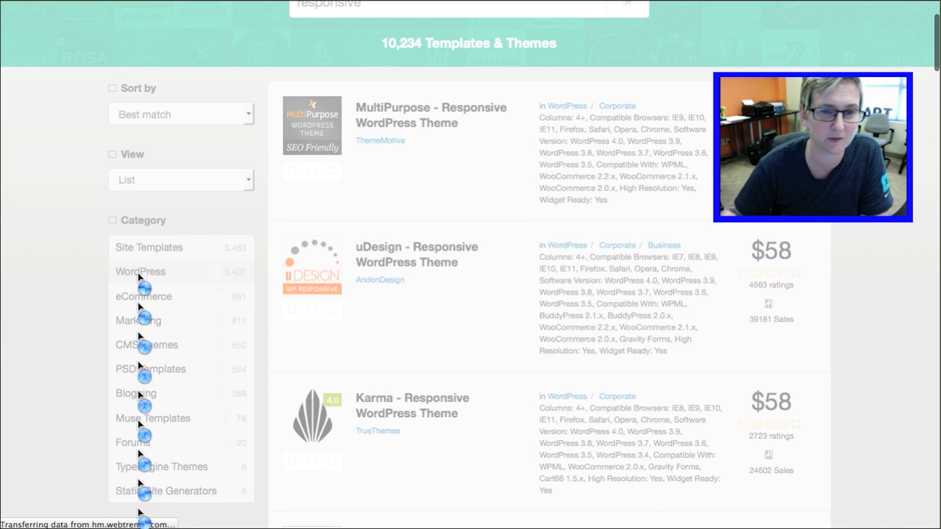
{"action": "left_click", "coordinate": [139, 271]}
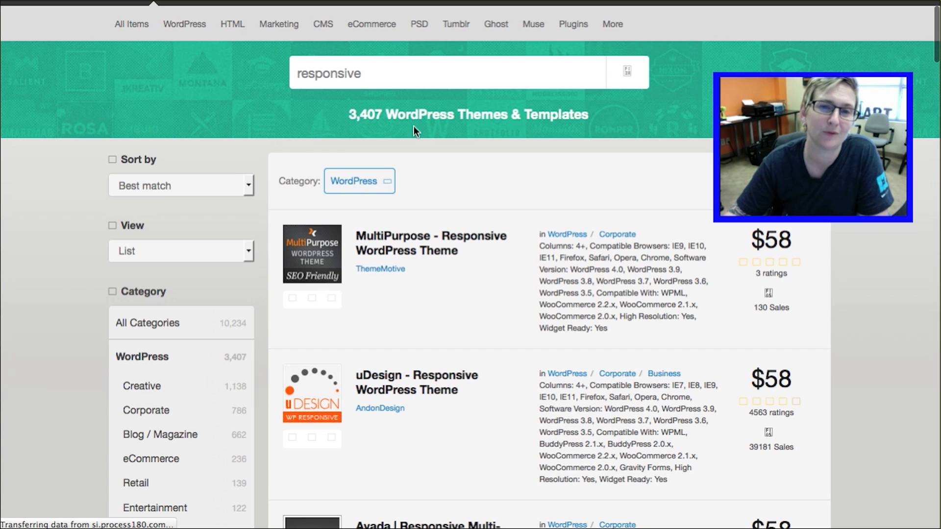
{"action": "scroll", "scroll_direction": "down", "scroll_amount": 3}
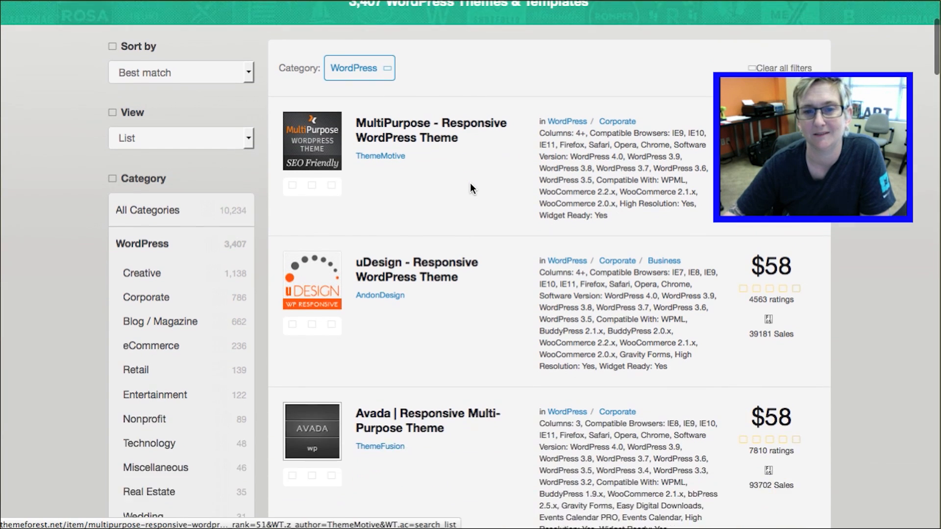
{"action": "scroll", "scroll_direction": "down", "scroll_amount": 3}
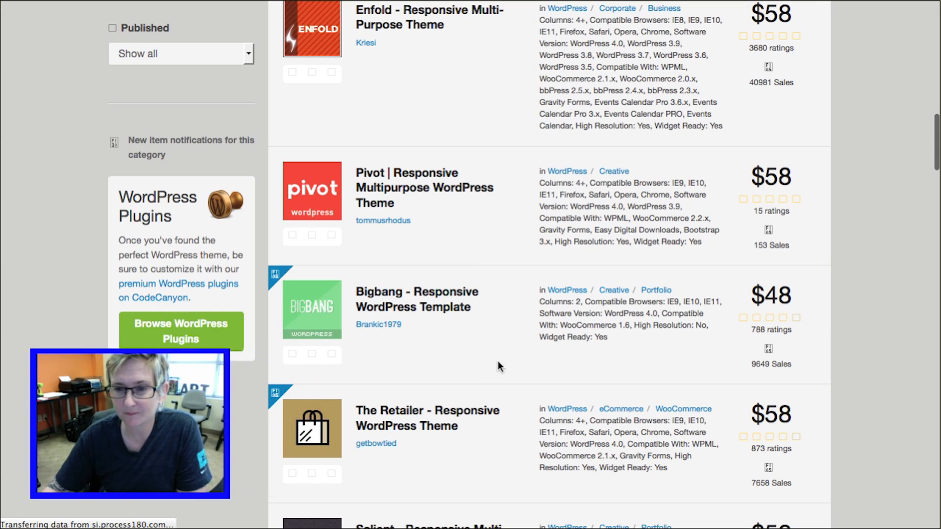
{"action": "scroll", "scroll_direction": "up", "scroll_amount": 3}
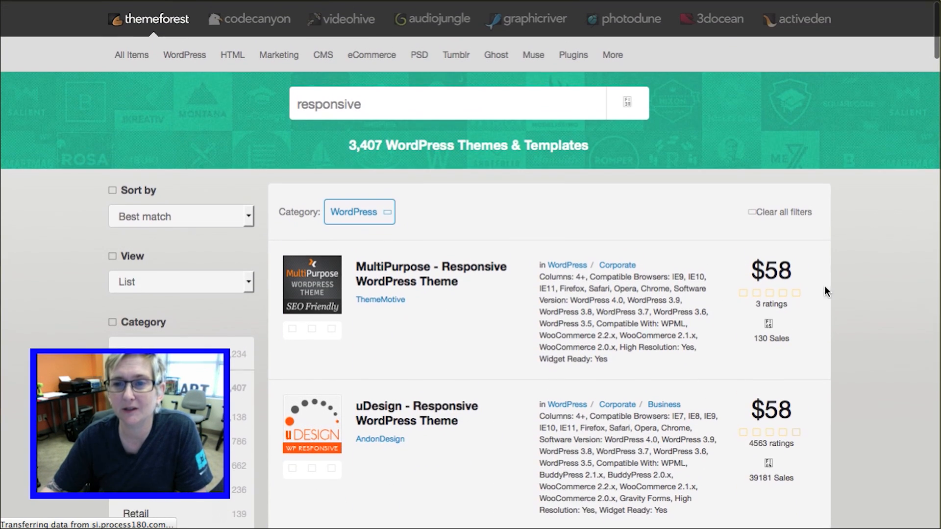
{"action": "scroll", "scroll_direction": "down", "scroll_amount": 3}
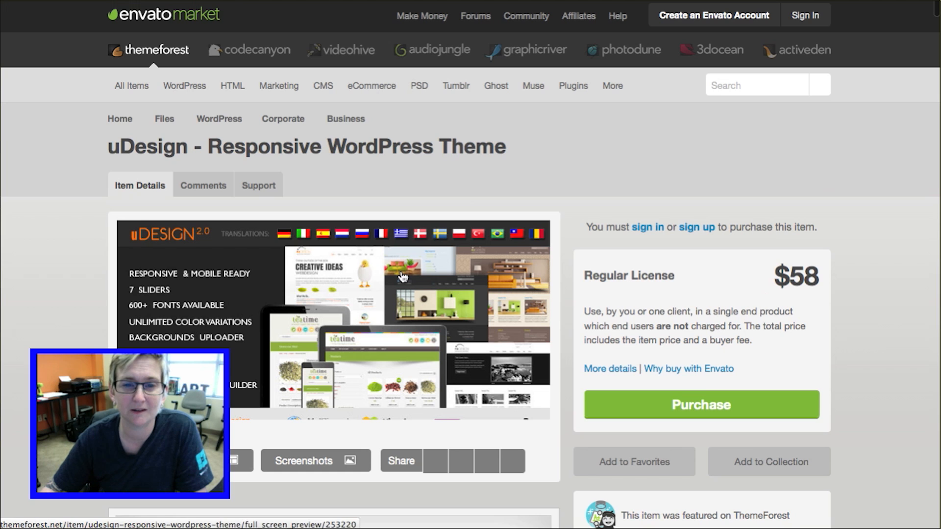
Step: Scroll the uDesign page down to its specifications showing Layout: Responsive
{"action": "scroll", "scroll_direction": "down", "scroll_amount": 3}
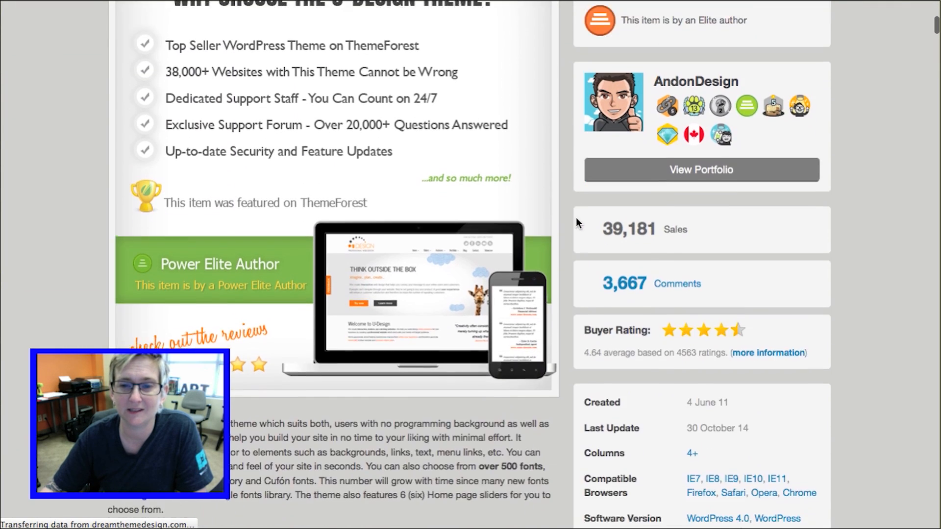
{"action": "scroll", "scroll_direction": "down", "scroll_amount": 3}
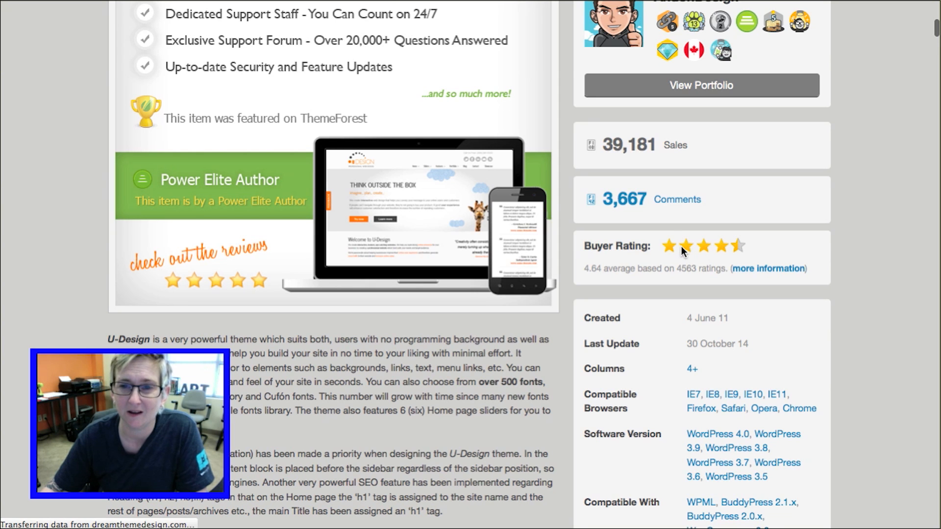
{"action": "scroll", "scroll_direction": "down", "scroll_amount": 3}
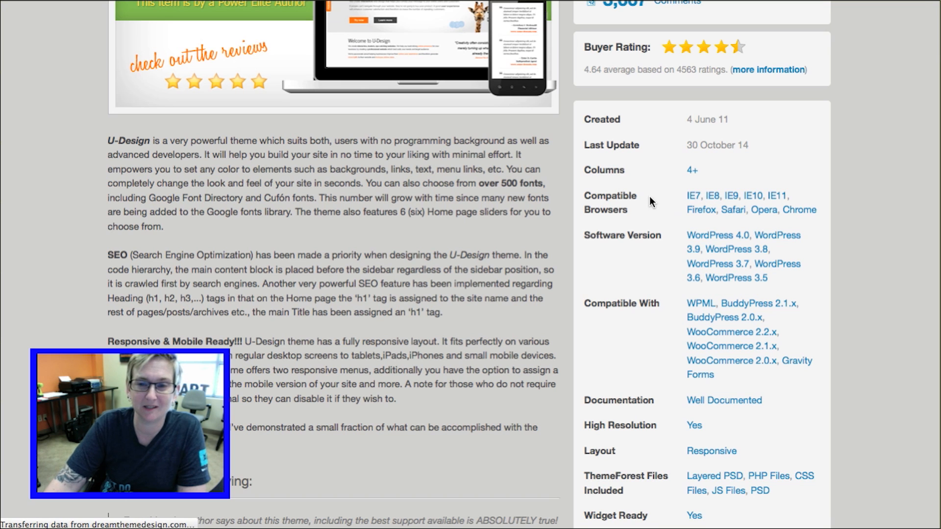
{"action": "scroll", "scroll_direction": "down", "scroll_amount": 3}
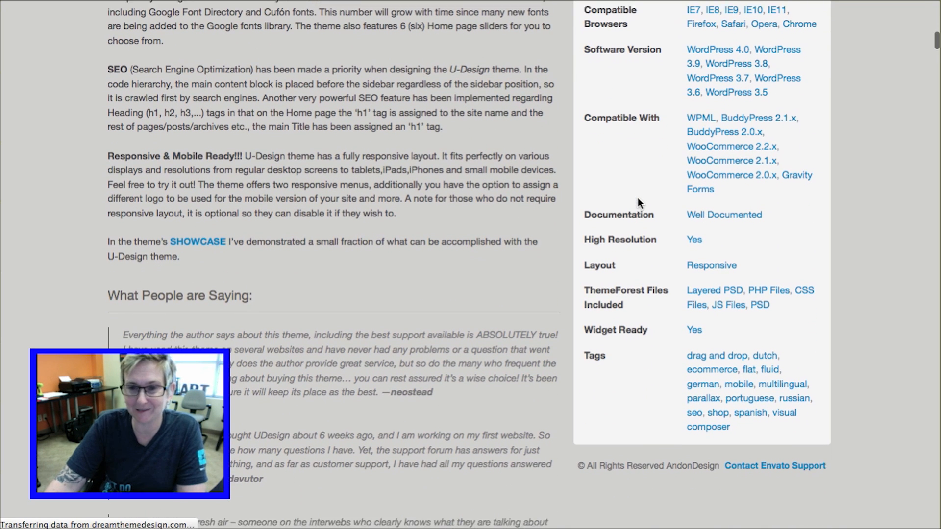
{"action": "scroll", "scroll_direction": "down", "scroll_amount": 3}
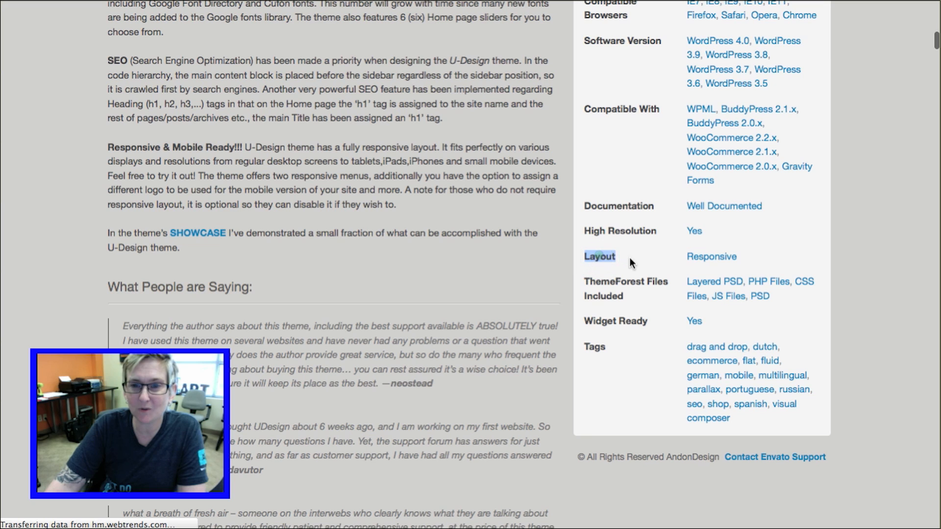
{"action": "mouse_move", "coordinate": [711, 257]}
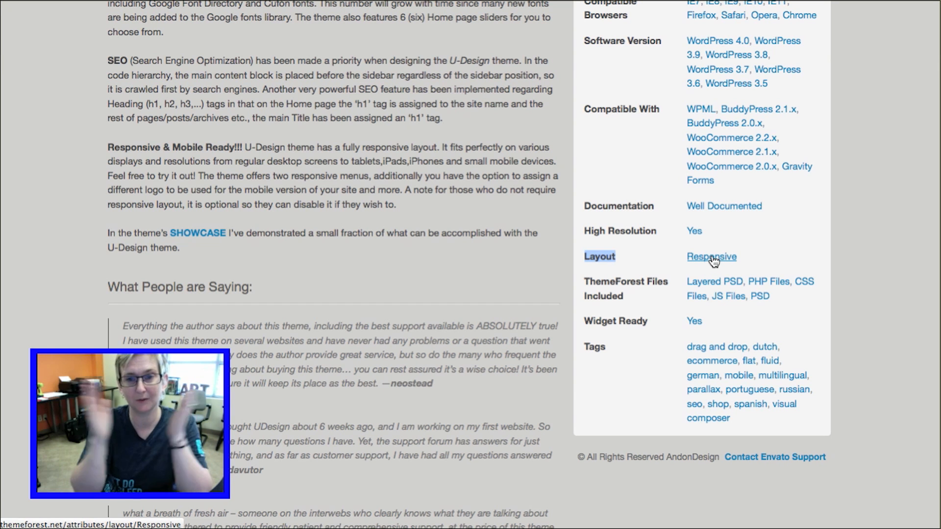
{"action": "left_click", "coordinate": [711, 256]}
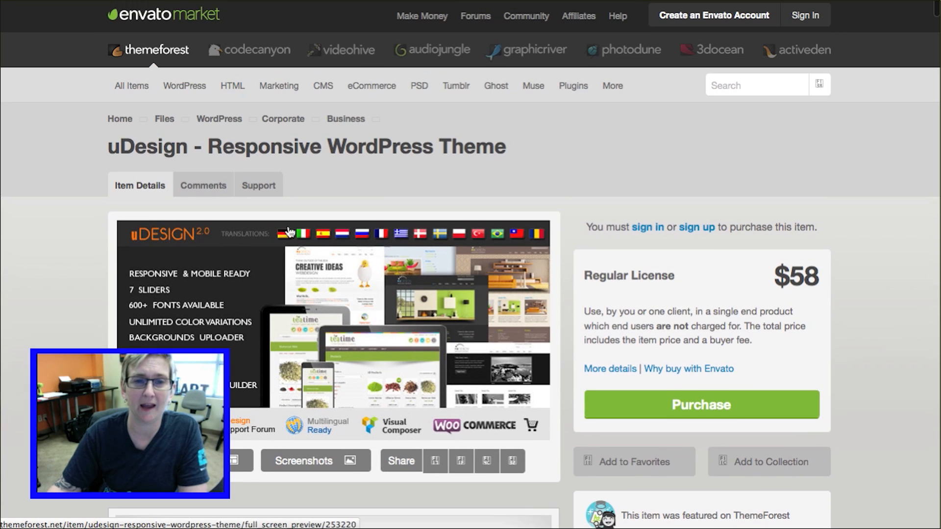
{"action": "left_click", "coordinate": [203, 185]}
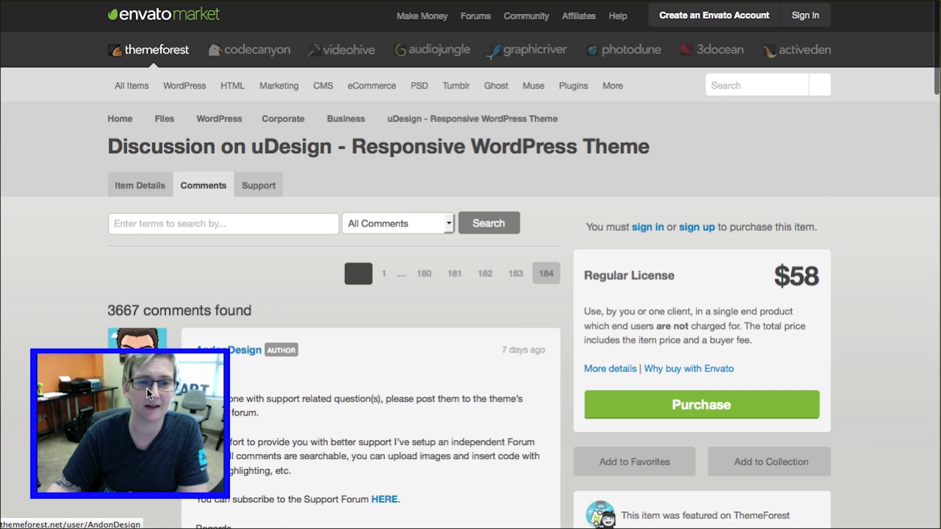
{"action": "scroll", "scroll_direction": "down", "scroll_amount": 3}
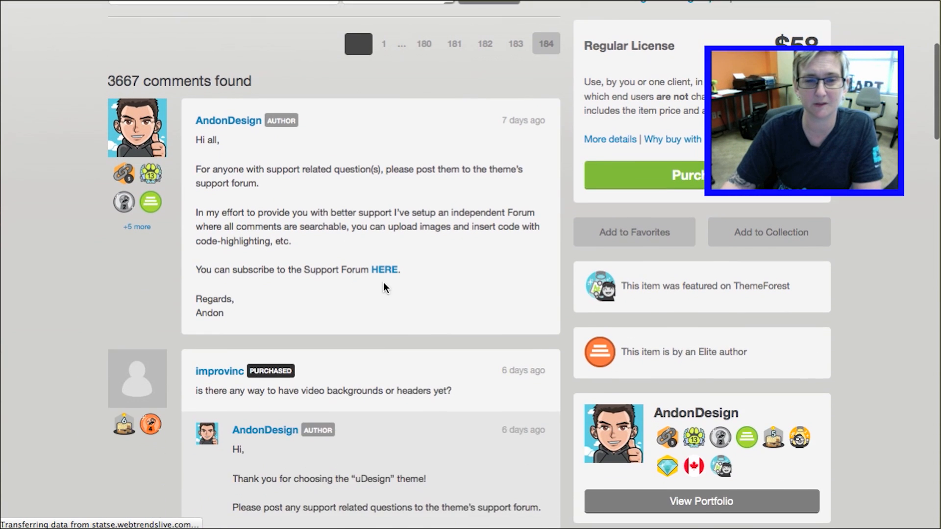
{"action": "scroll", "scroll_direction": "down", "scroll_amount": 3}
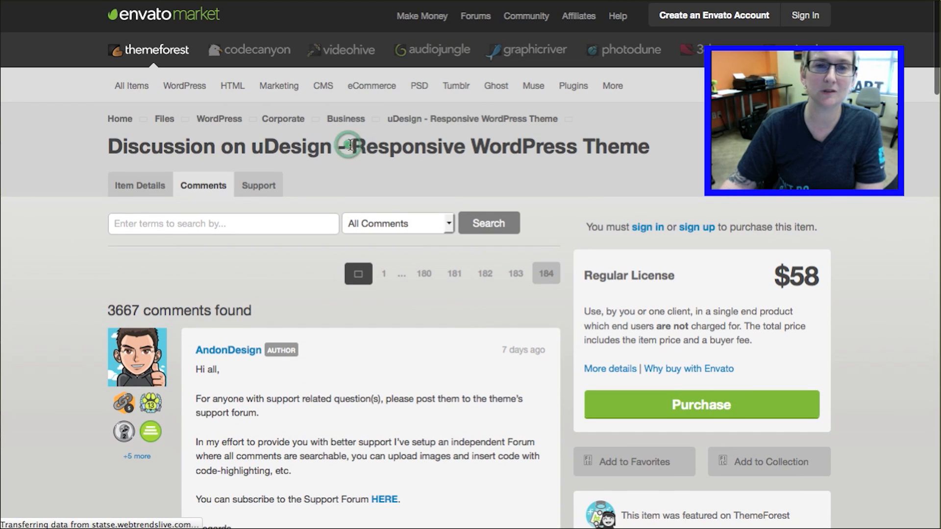
{"action": "left_click_drag", "start_coordinate": [351, 146], "coordinate": [650, 146]}
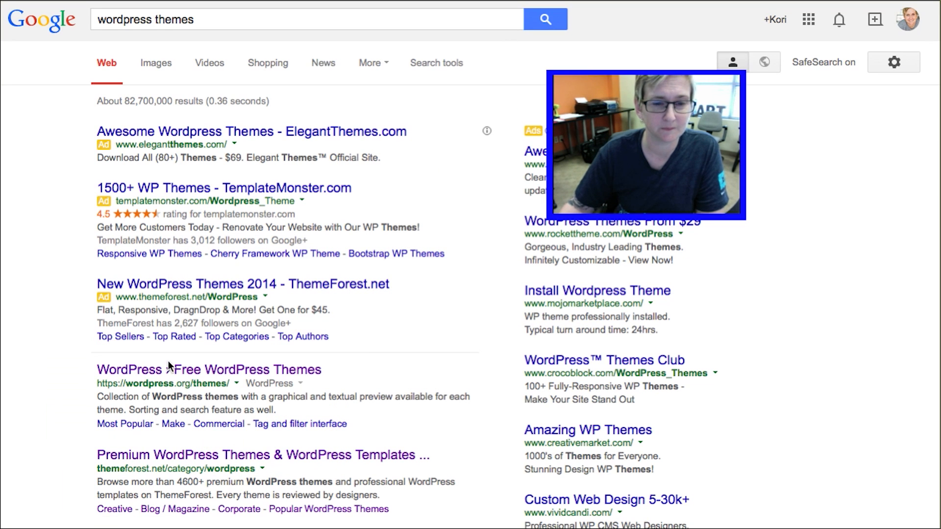
Step: Open wordpress.org/themes, search 'responsive', and browse results like Responsive and Radiant
{"action": "left_click", "coordinate": [209, 369]}
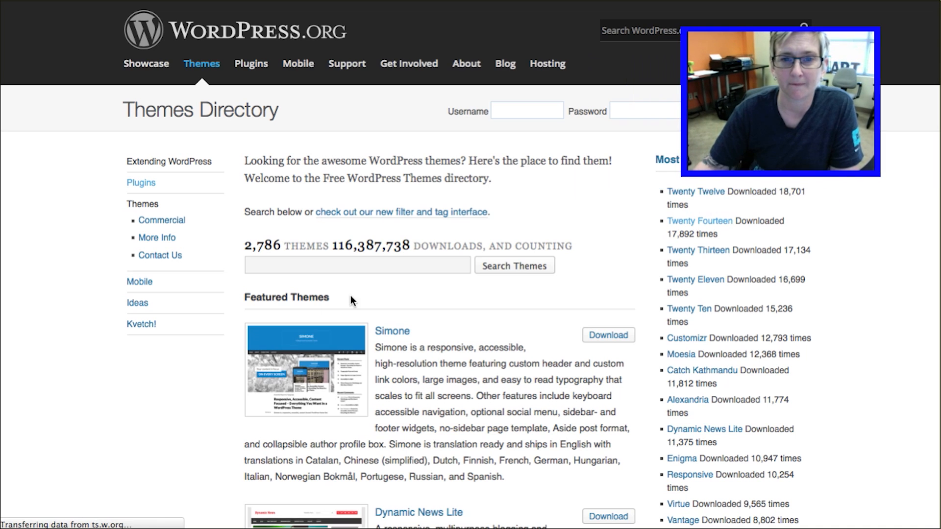
{"action": "type", "text": "respo"}
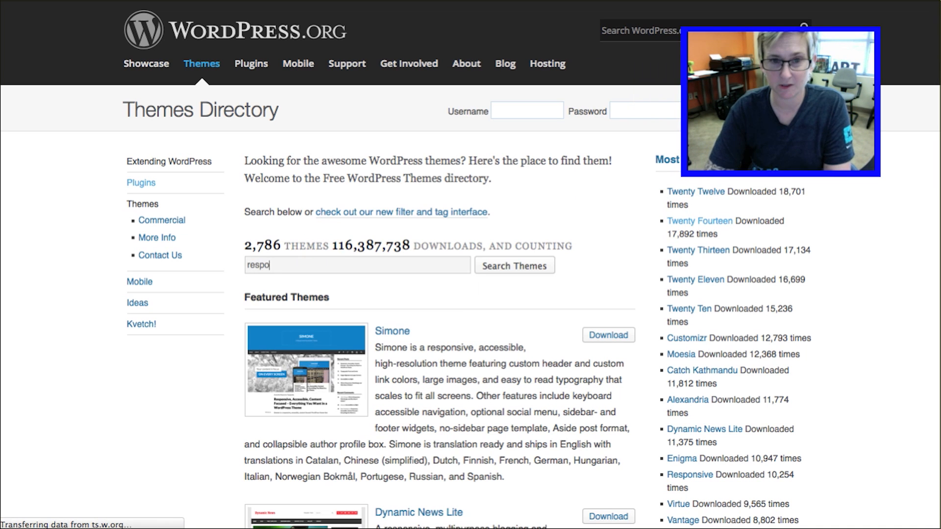
{"action": "left_click", "coordinate": [513, 264]}
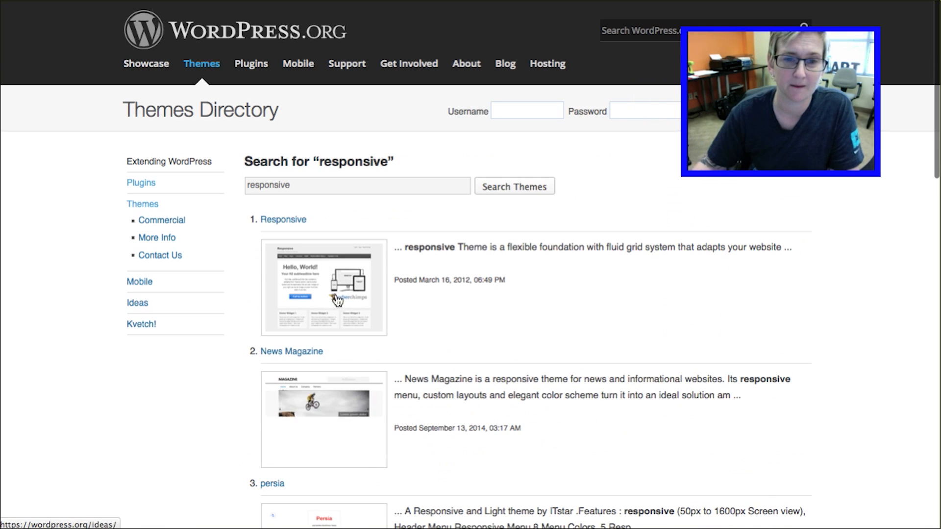
{"action": "scroll", "scroll_direction": "down", "scroll_amount": 3}
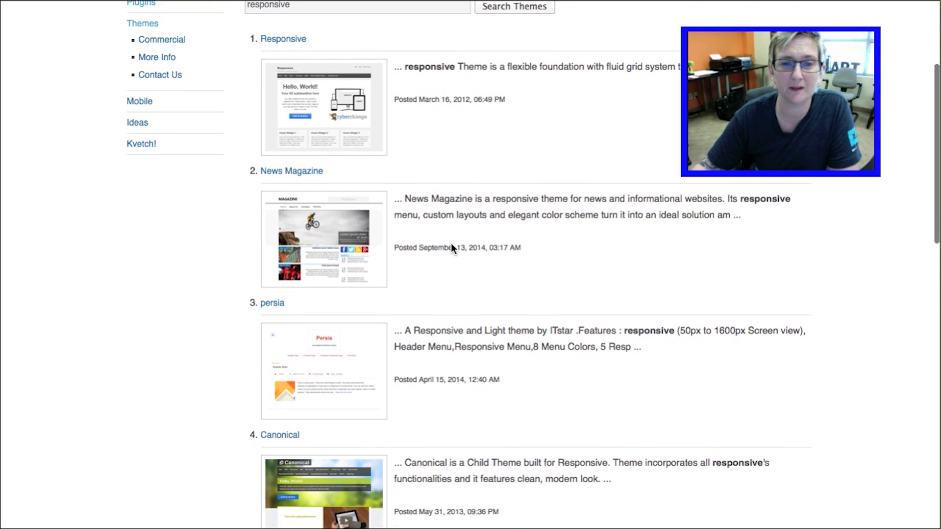
{"action": "scroll", "scroll_direction": "down", "scroll_amount": 3}
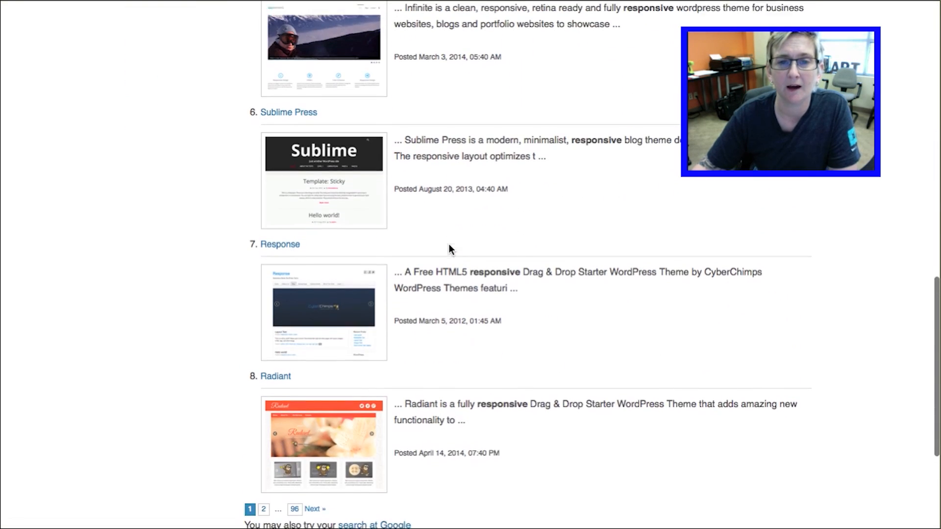
Step: Open the Sublime Press theme page (version 1.1.2, 4.8-star rating)
{"action": "left_click", "coordinate": [289, 112]}
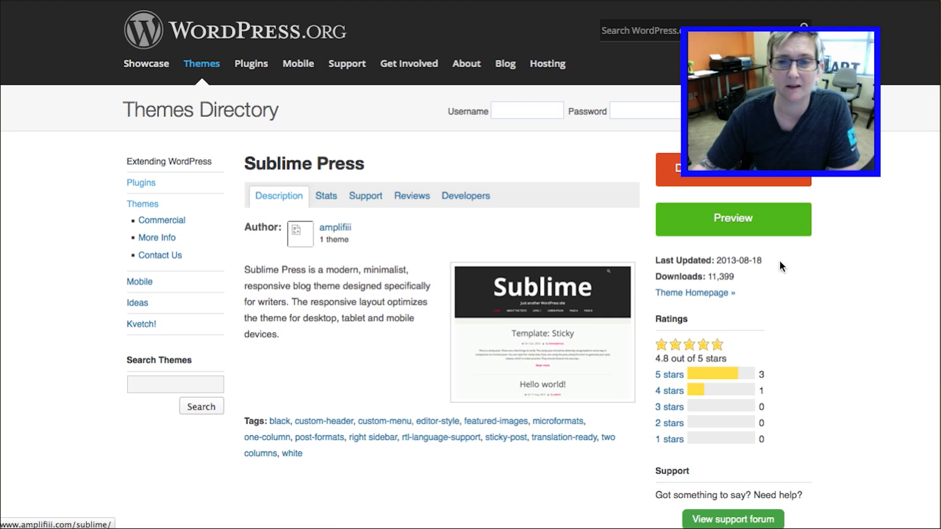
{"action": "left_click", "coordinate": [732, 219]}
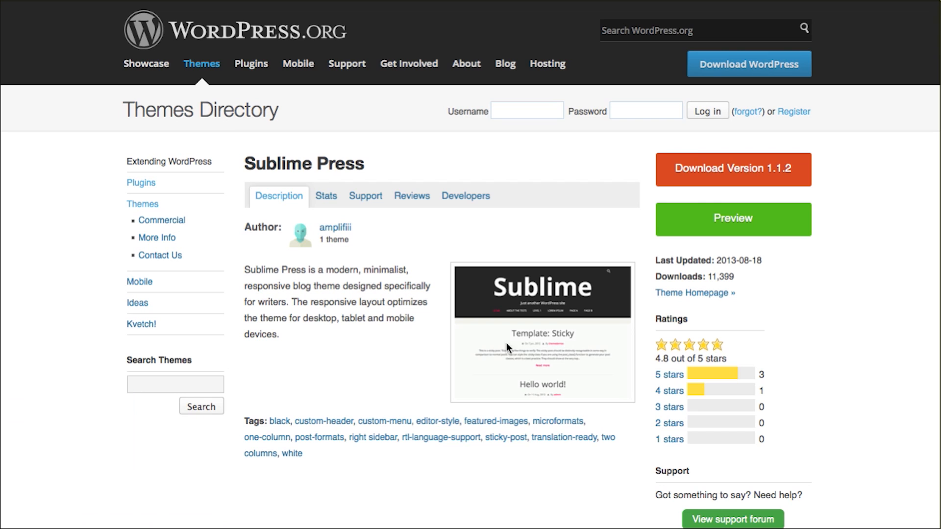
Step: Preview the Sublime Press demo blog, scroll through it, and close the preview
{"action": "left_click", "coordinate": [732, 219]}
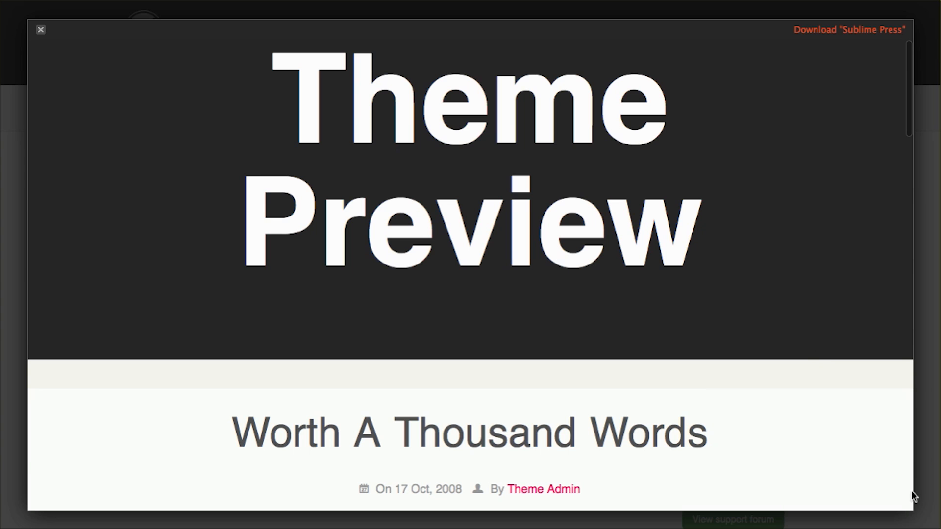
{"action": "scroll", "scroll_direction": "down", "scroll_amount": 3}
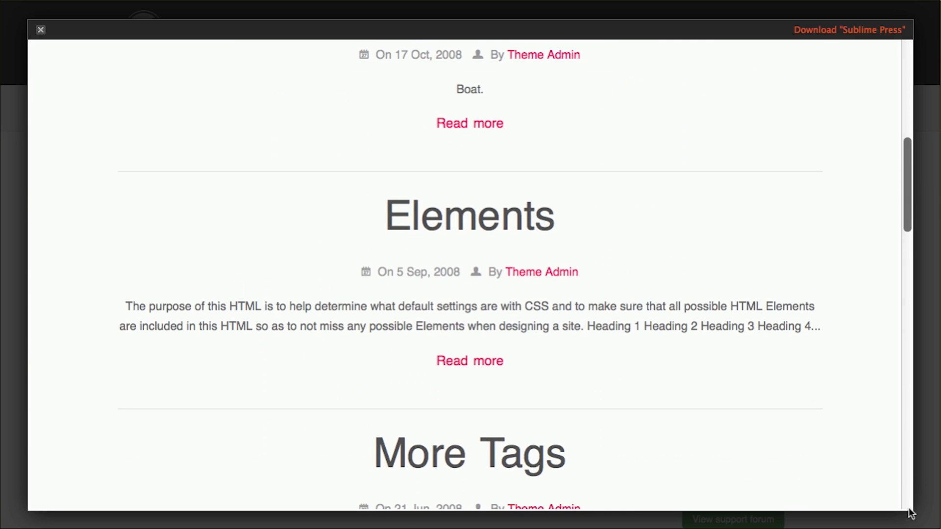
{"action": "scroll", "scroll_direction": "down", "scroll_amount": 3}
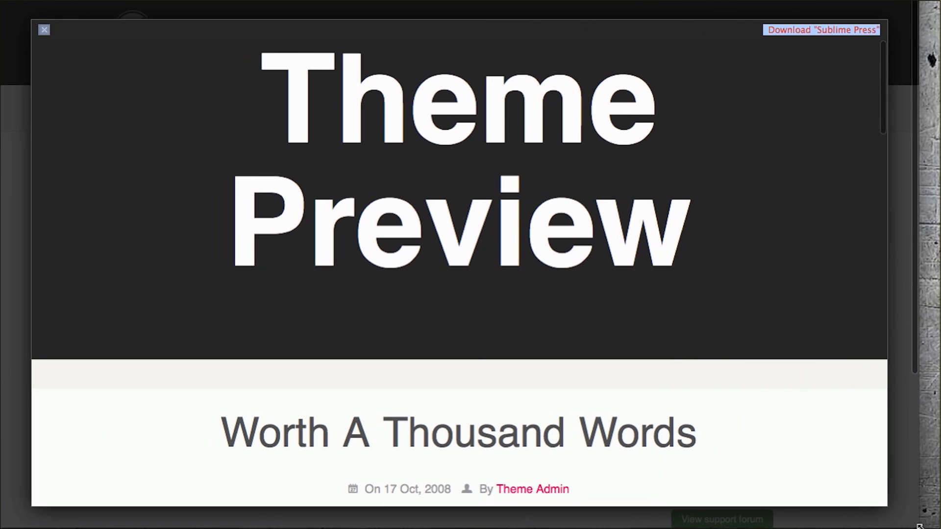
{"action": "scroll", "scroll_direction": "down", "scroll_amount": 3}
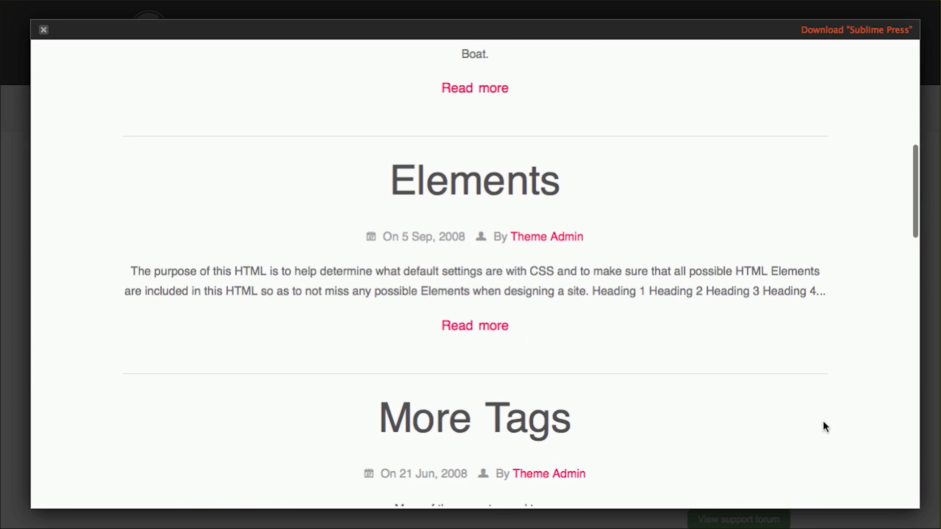
{"action": "left_click", "coordinate": [42, 30]}
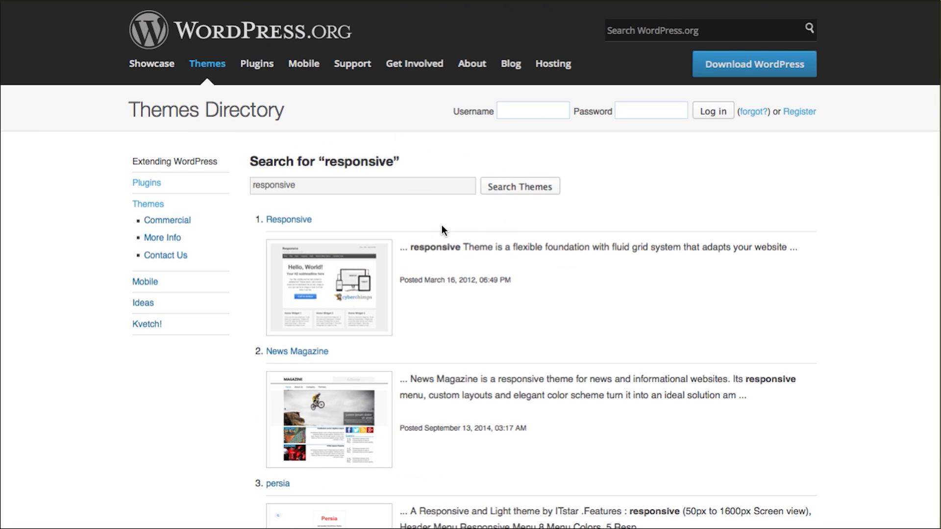
{"action": "scroll", "scroll_direction": "down", "scroll_amount": 3}
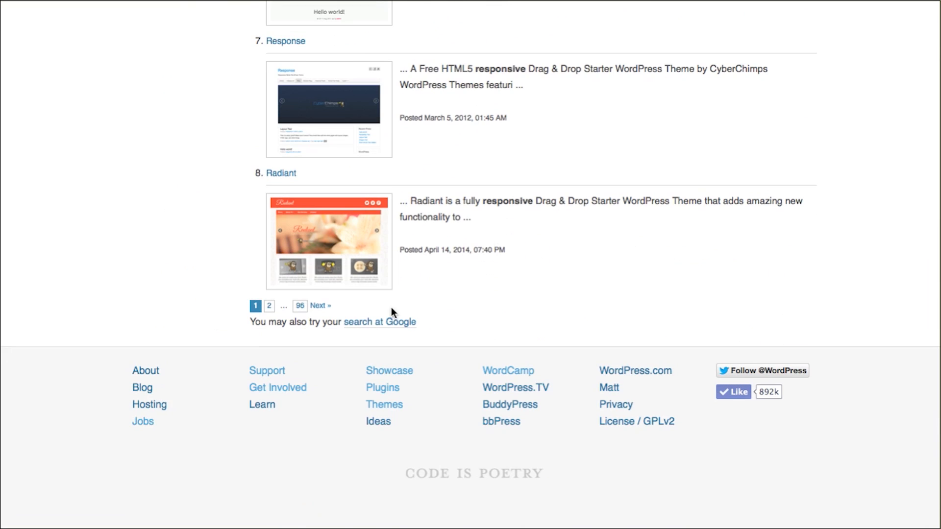
{"action": "mouse_move", "coordinate": [510, 306]}
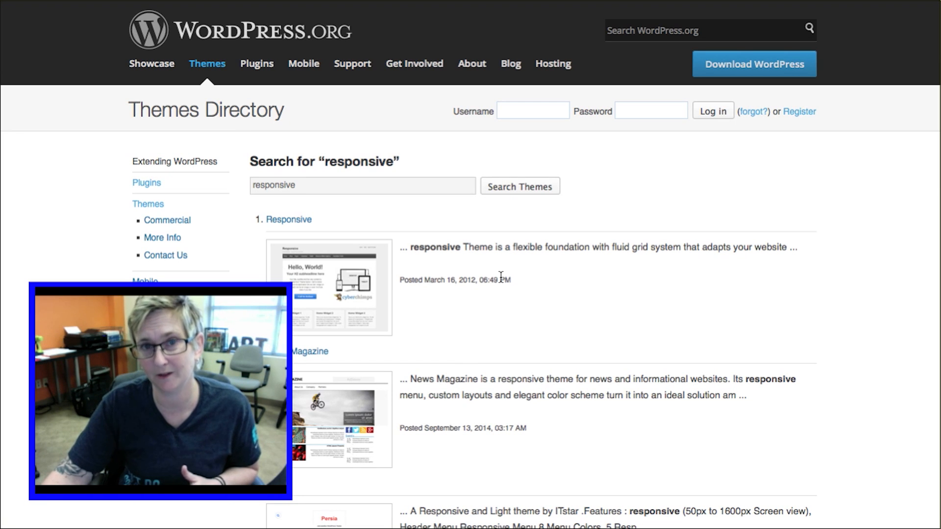
{"action": "mouse_move", "coordinate": [483, 292]}
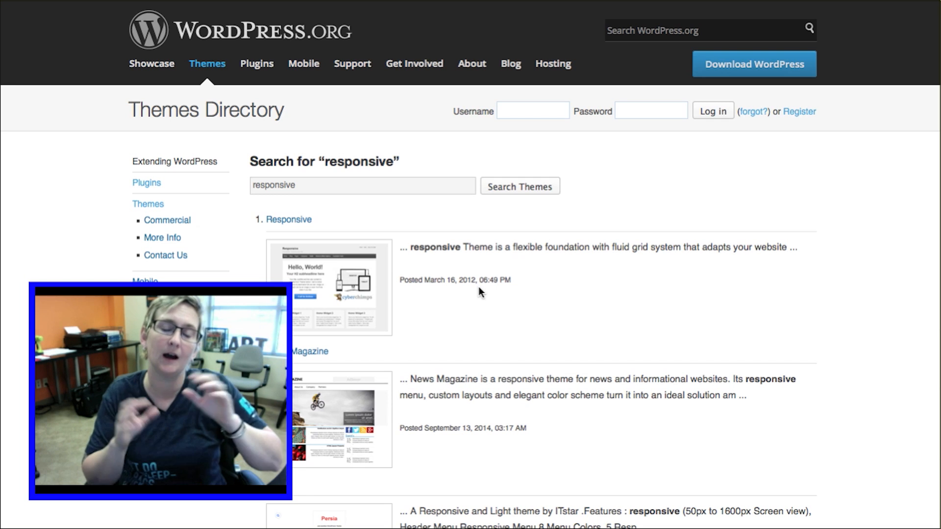
{"action": "mouse_move", "coordinate": [420, 125]}
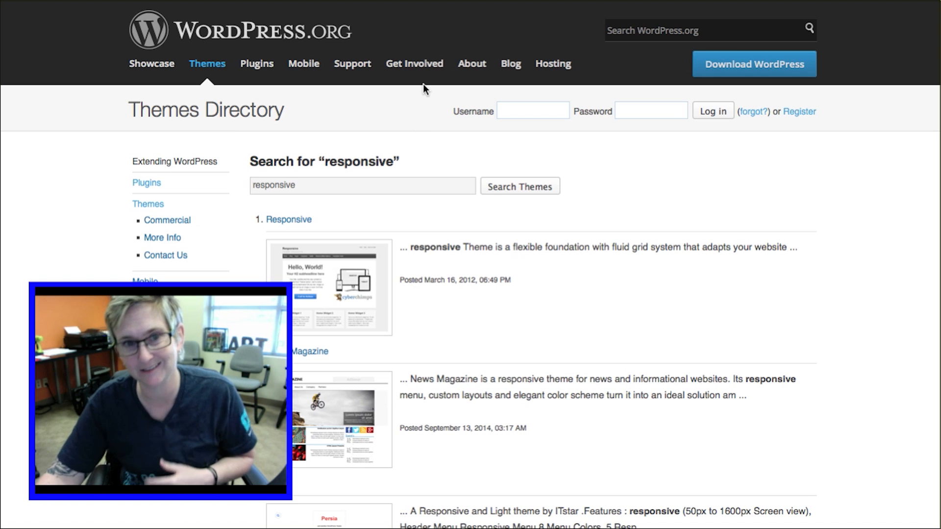
{"action": "mouse_move", "coordinate": [353, 64]}
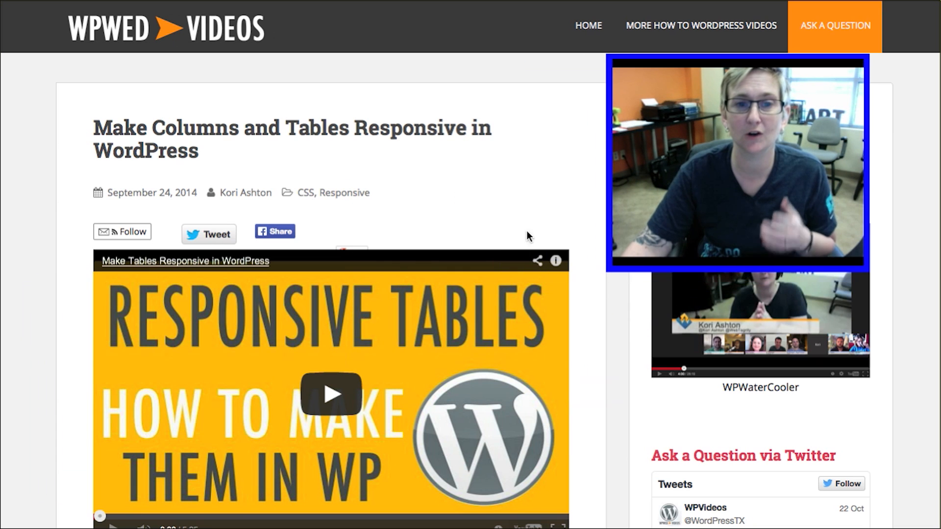
Step: Scroll through the WPWED responsive tutorial posts, including the YouTube video one
{"action": "scroll", "scroll_direction": "down", "scroll_amount": 3}
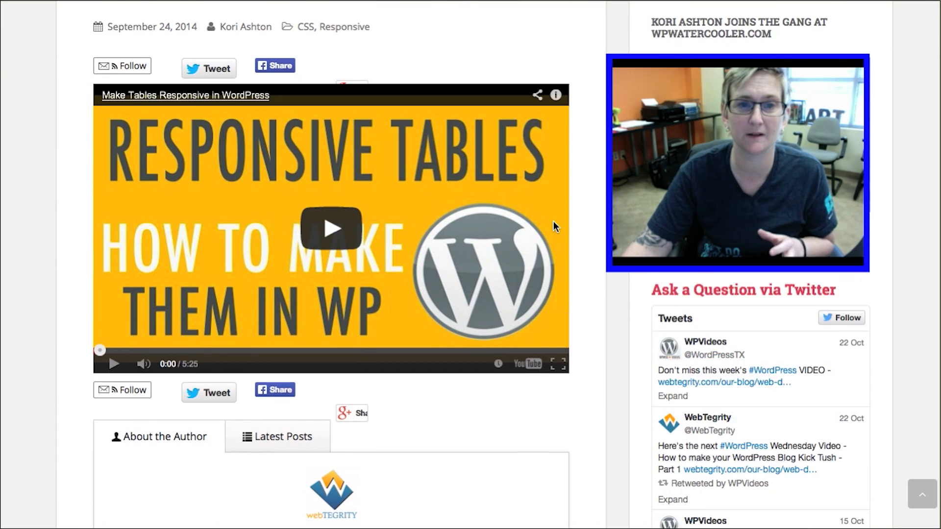
{"action": "scroll", "scroll_direction": "up", "scroll_amount": 3}
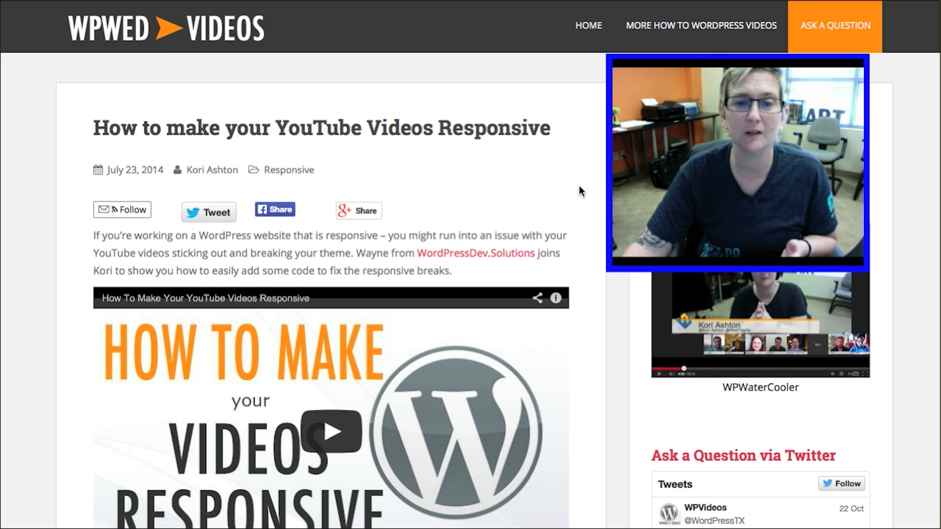
{"action": "scroll", "scroll_direction": "down", "scroll_amount": 3}
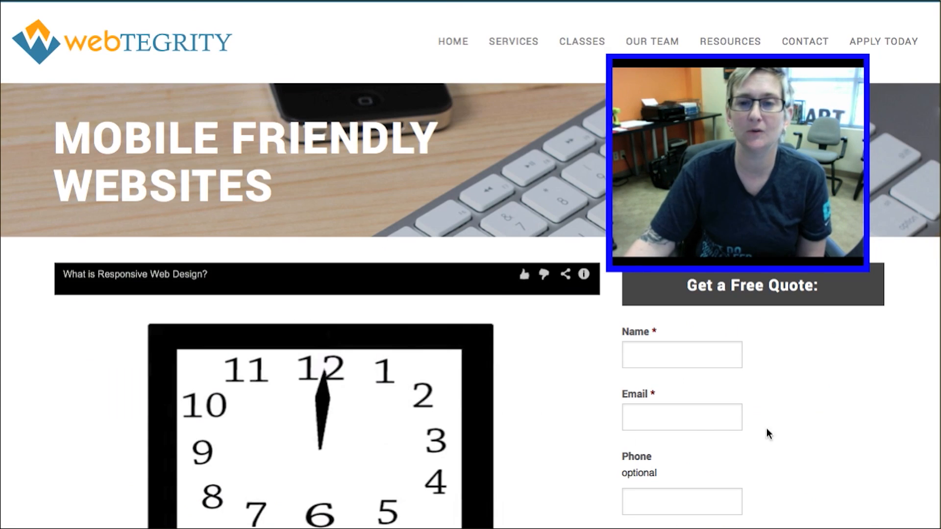
Step: Scroll the Mobile Friendly Websites page past the video and quote form to the benefits list
{"action": "scroll", "scroll_direction": "down", "scroll_amount": 3}
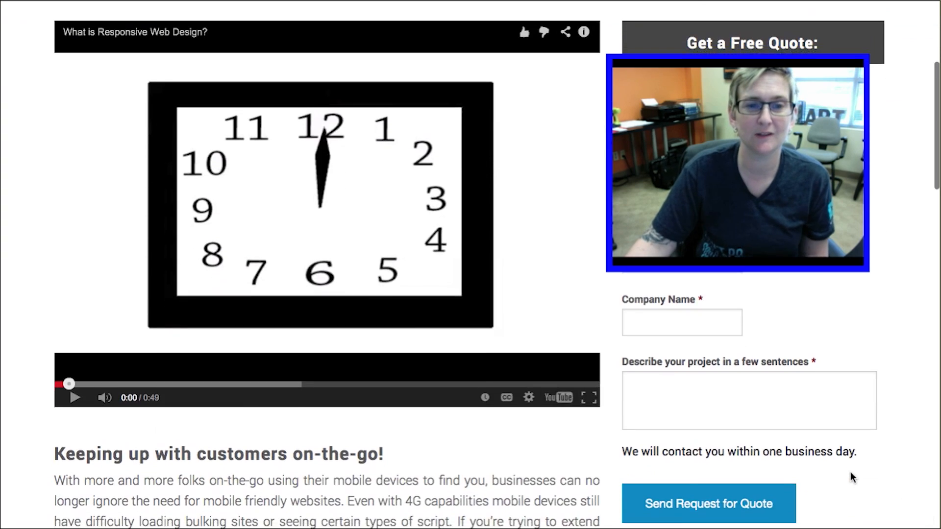
{"action": "scroll", "scroll_direction": "down", "scroll_amount": 3}
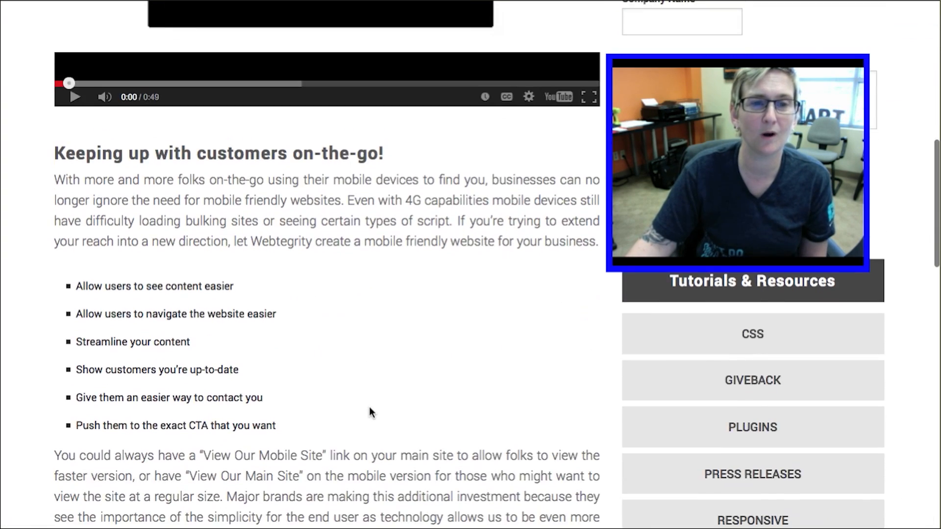
{"action": "scroll", "scroll_direction": "down", "scroll_amount": 3}
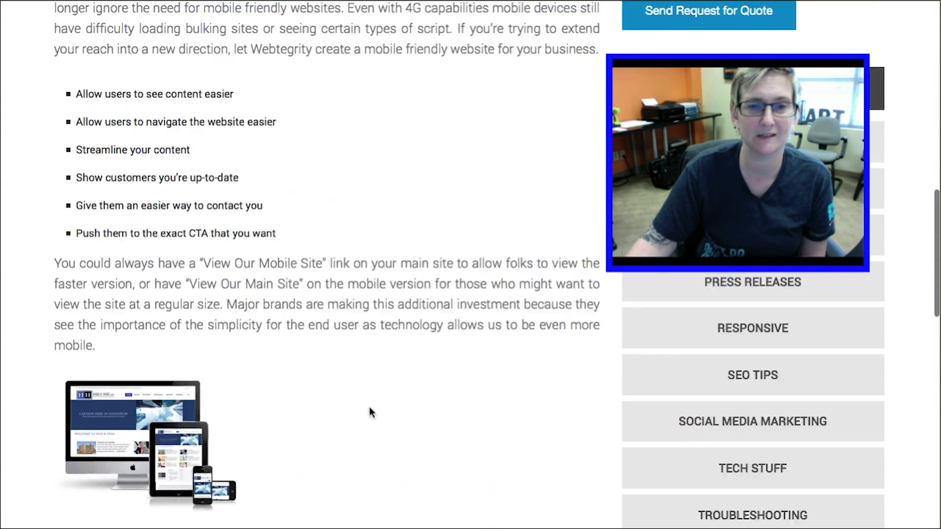